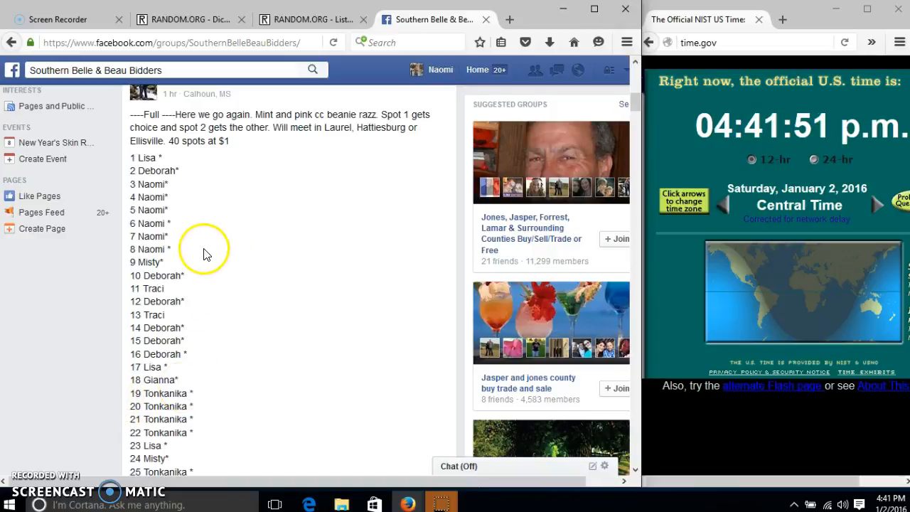
# - Bring up the RANDOM.ORG Dice Roller tab showing 2 virtual dice, beside time.gov
pyautogui.click(189, 19)
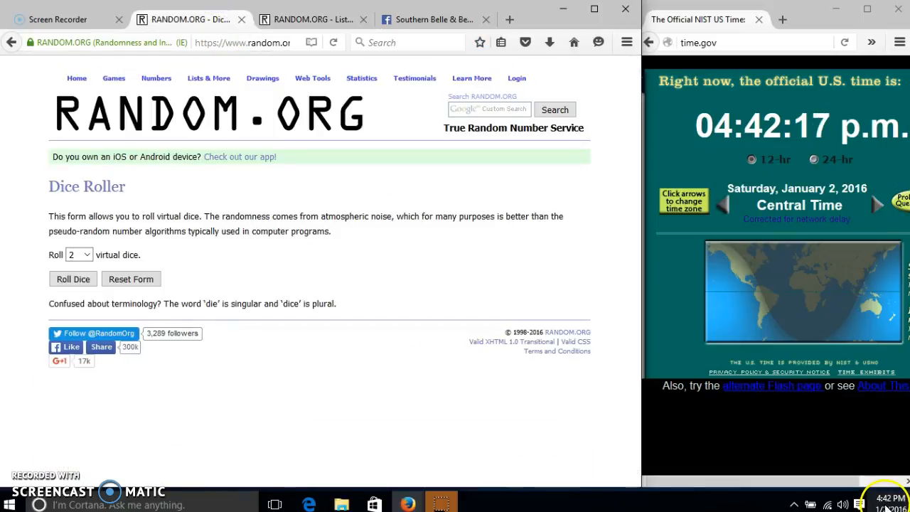